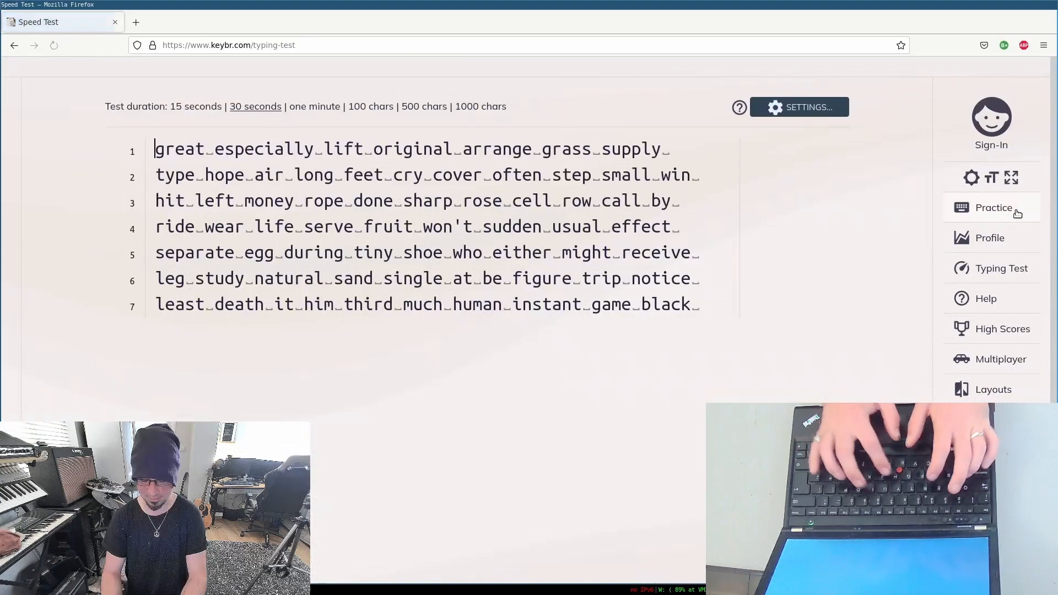
pyautogui.write('great')
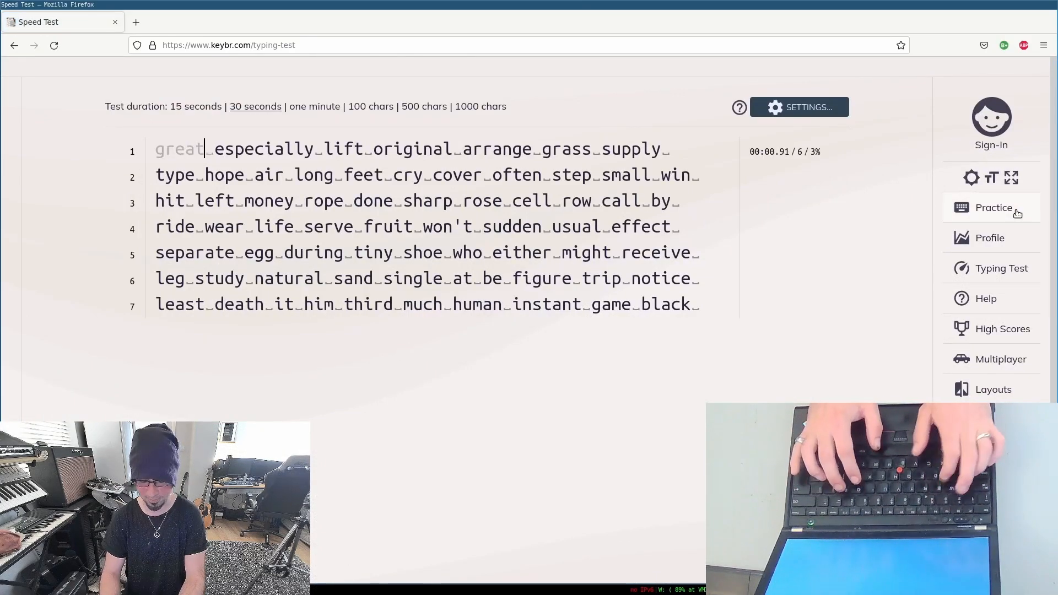
pyautogui.write('ically lift')
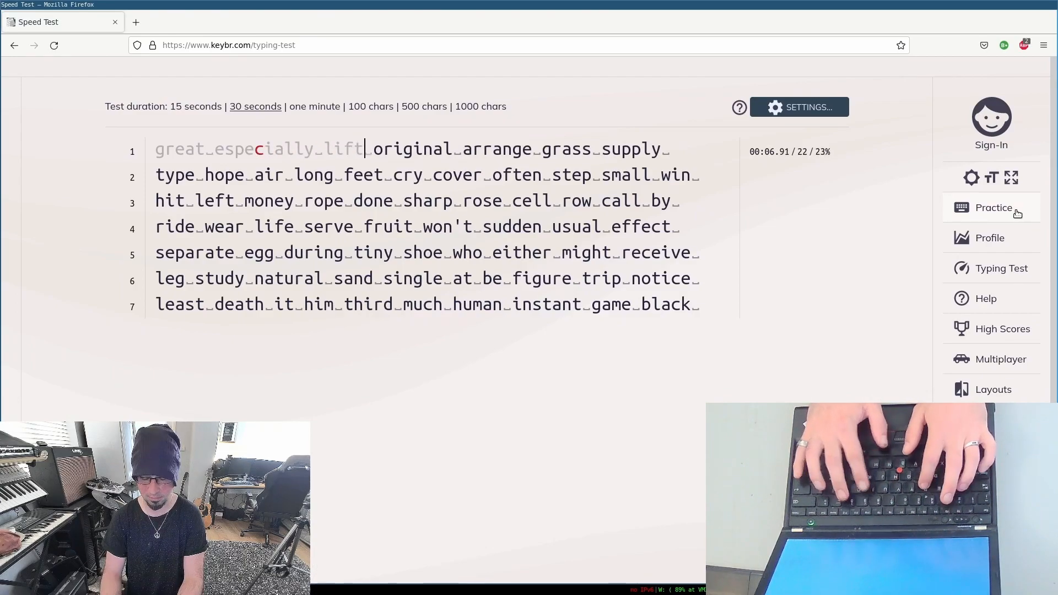
pyautogui.write('ori')
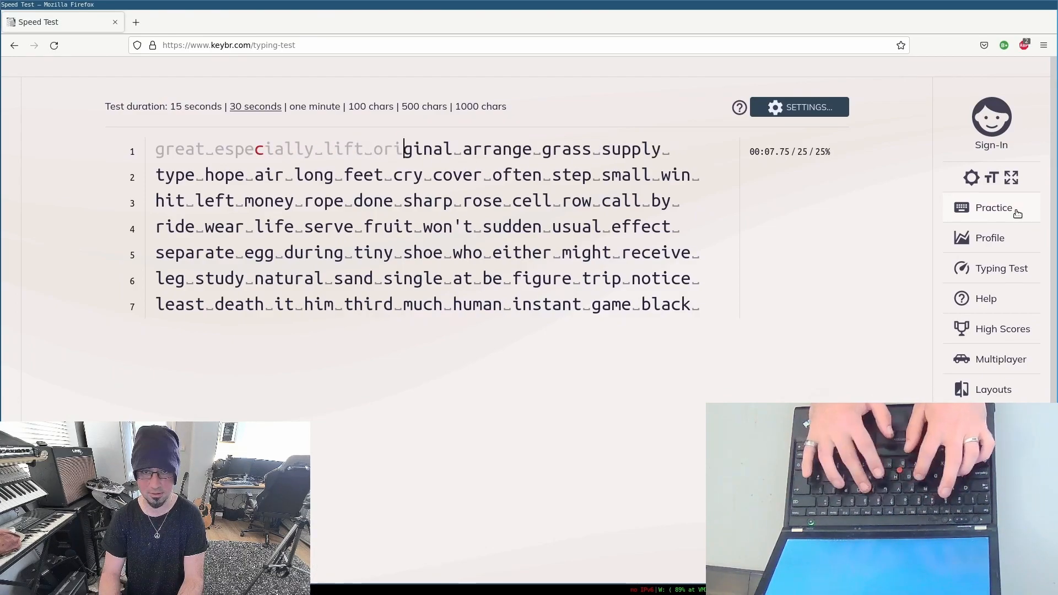
pyautogui.write('ginal')
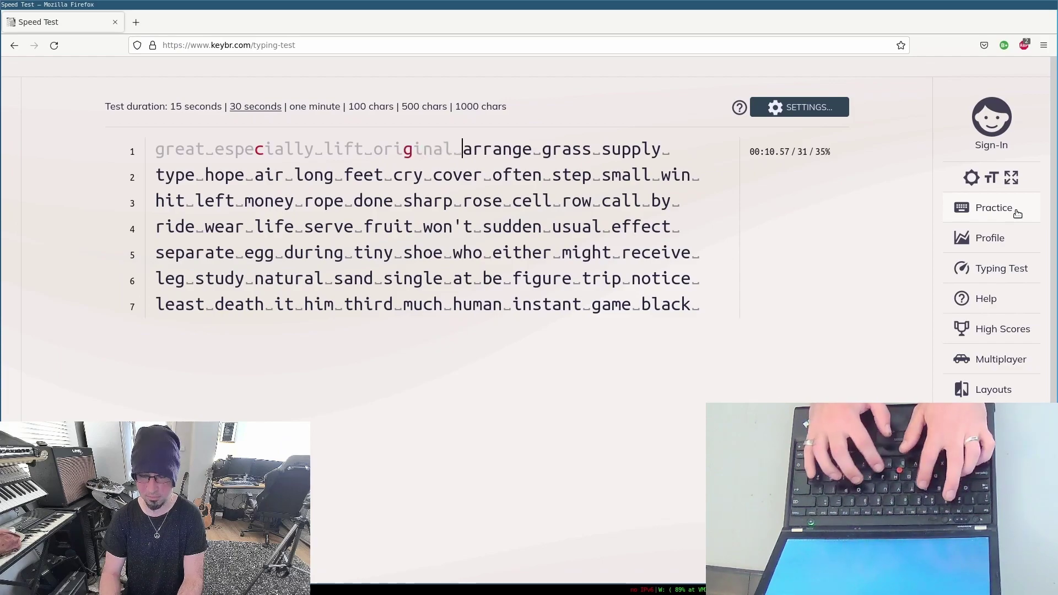
pyautogui.write('arrange grass supply')
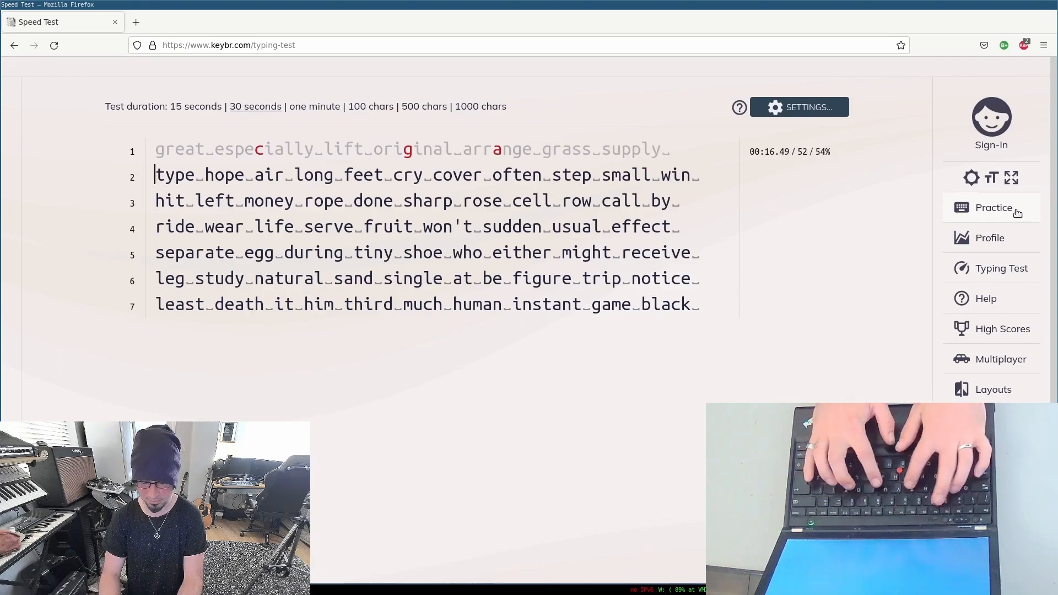
pyautogui.write('type')
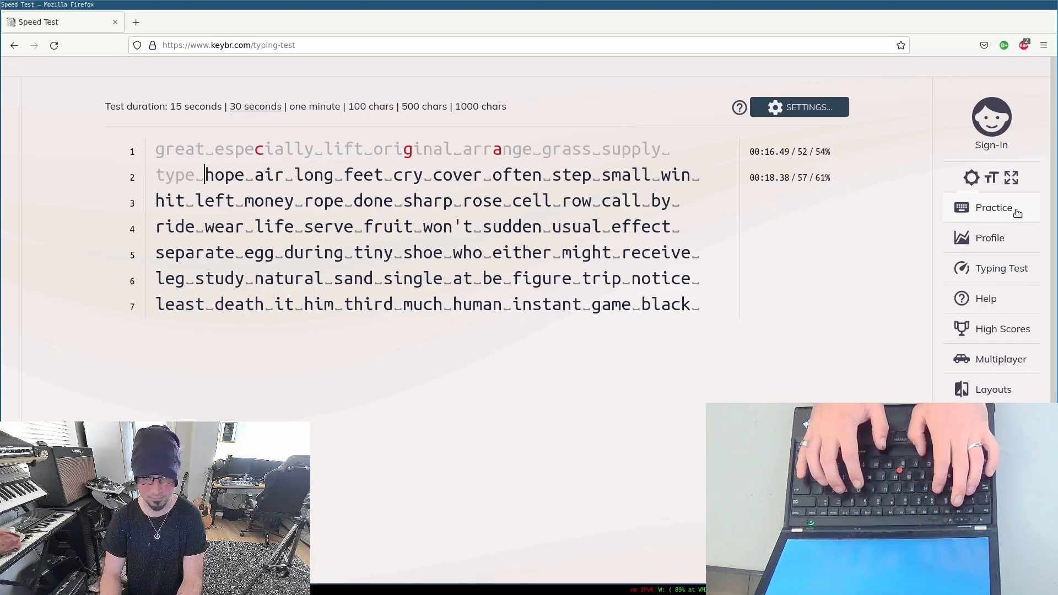
pyautogui.write('hope a')
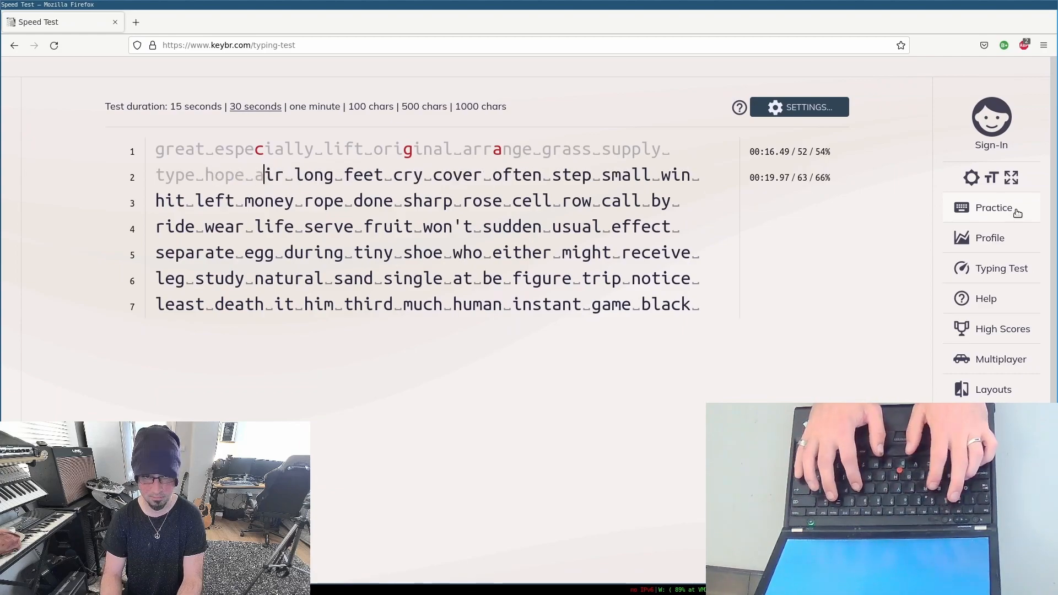
pyautogui.write('ir long')
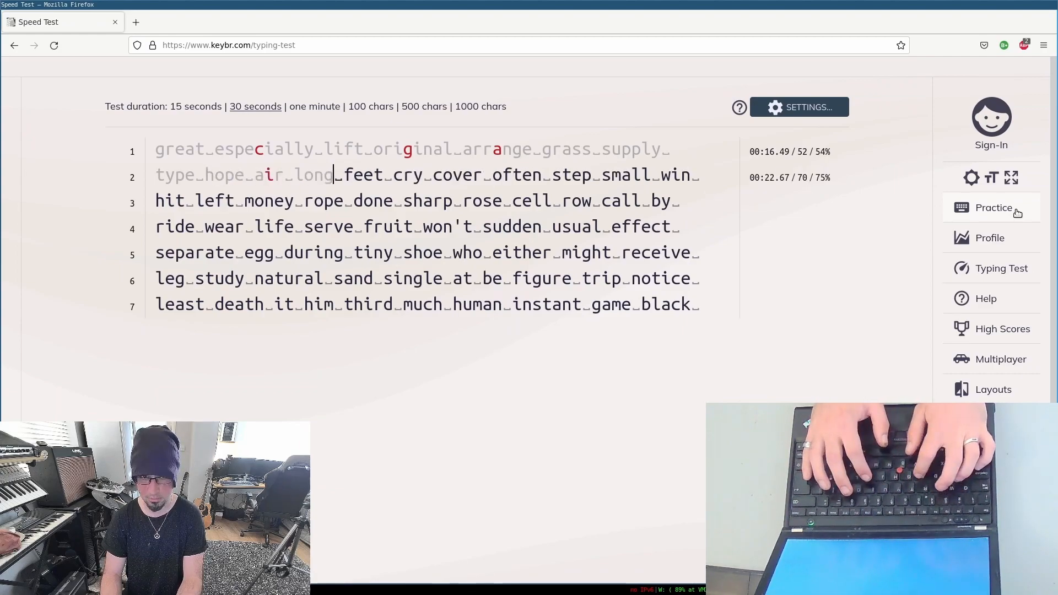
pyautogui.write('feet')
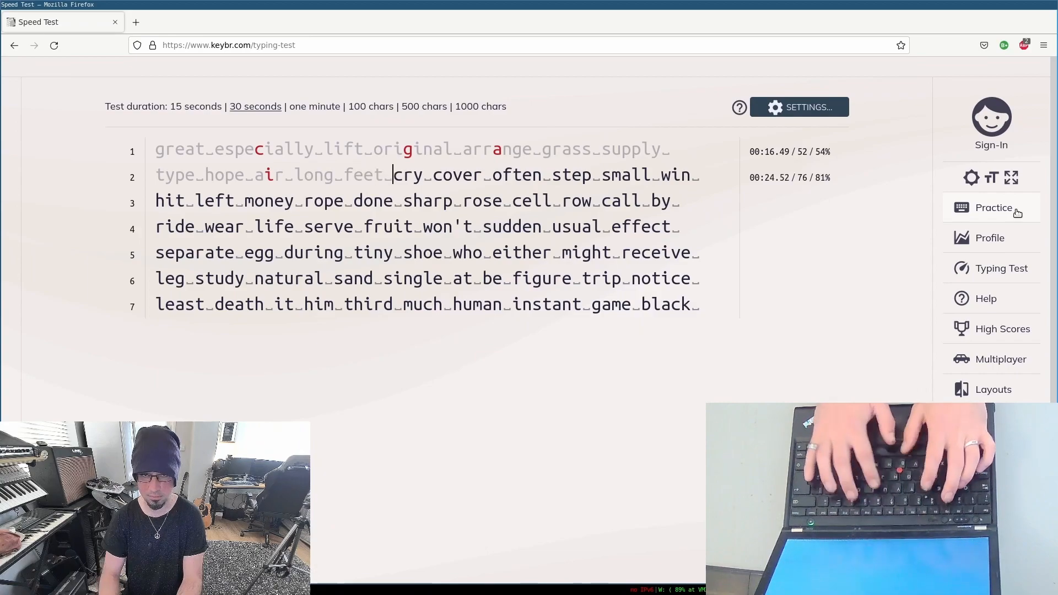